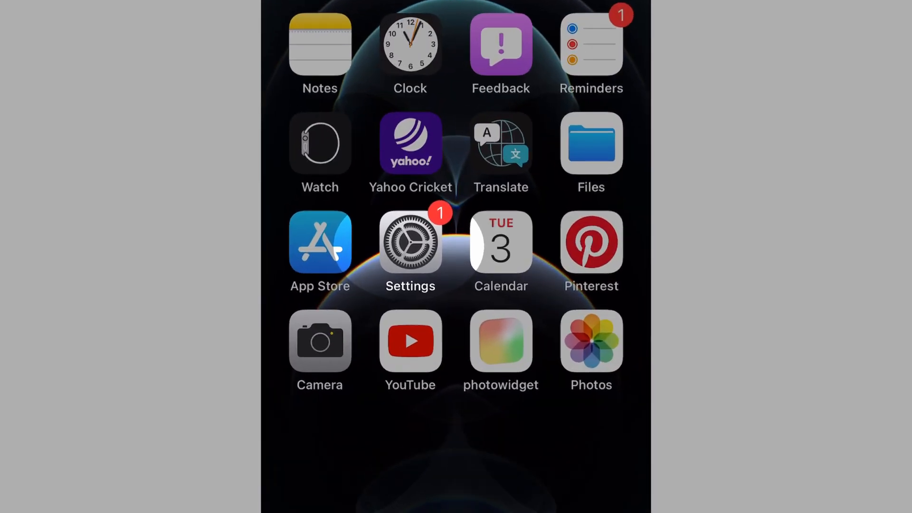
Step: Open Settings and scroll down to the Camera settings with Mirror Front Camera
{"action": "left_click", "coordinate": [409, 243]}
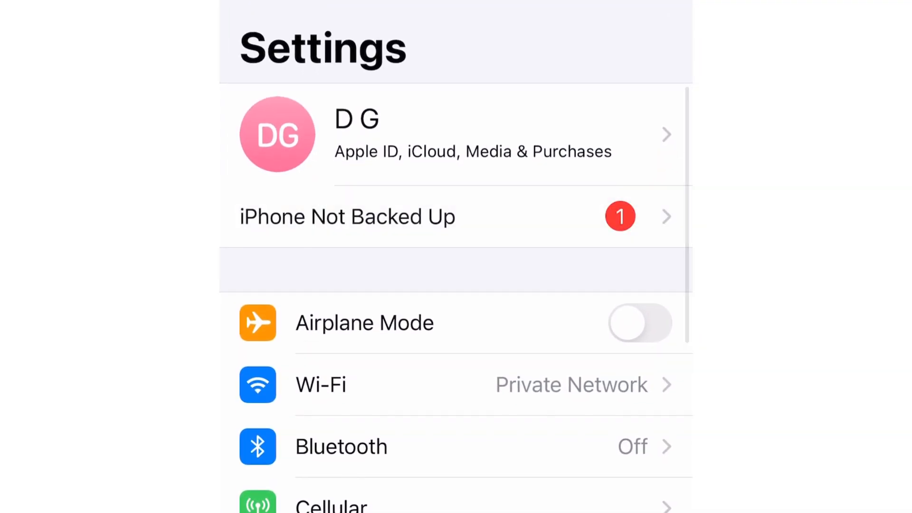
{"action": "scroll", "scroll_direction": "down", "scroll_amount": 3}
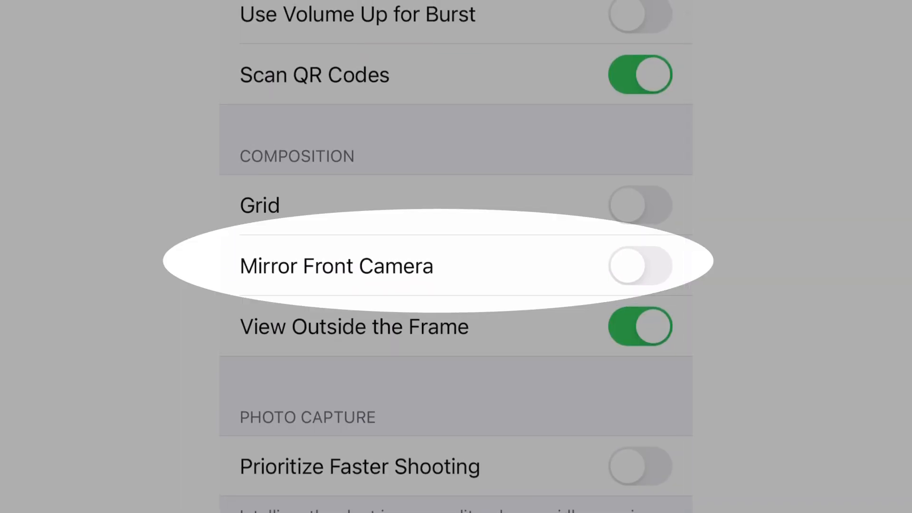
Step: Enable Mirror Front Camera, then view the latest toy scooter photo in Photos
{"action": "left_click", "coordinate": [562, 262]}
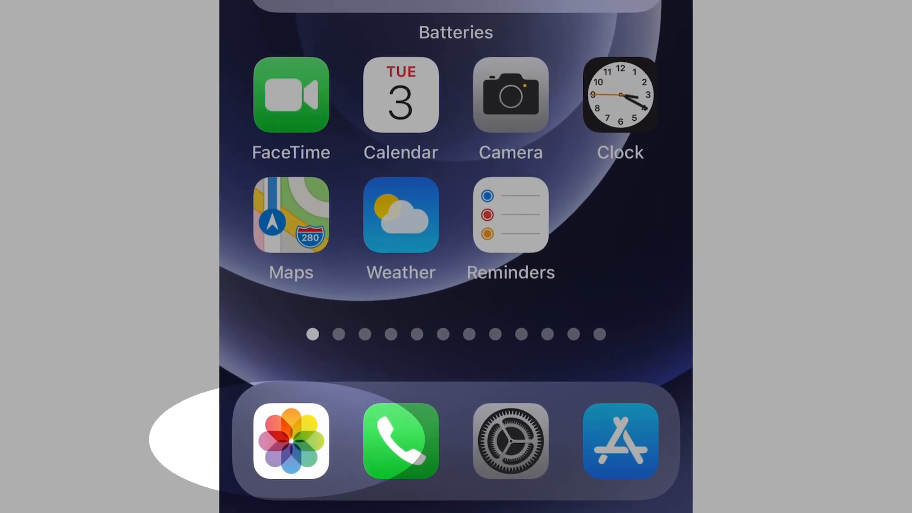
{"action": "left_click", "coordinate": [291, 440]}
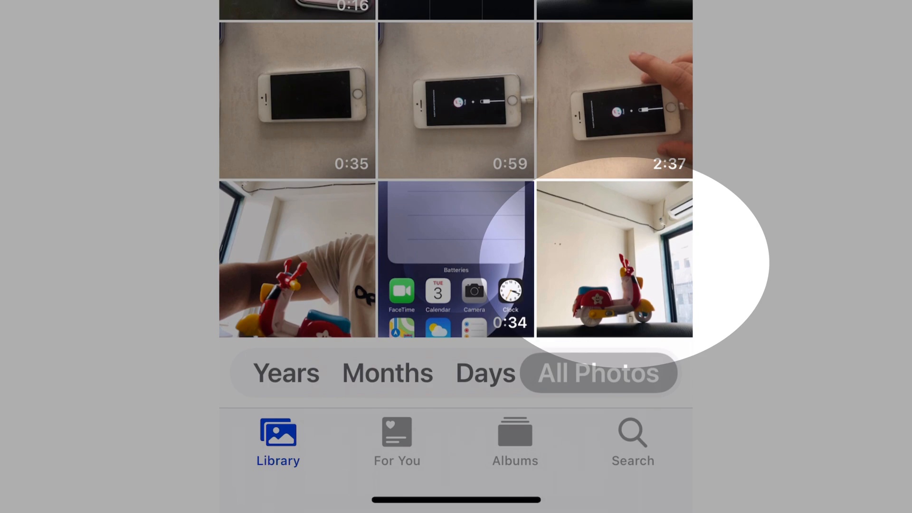
{"action": "left_click", "coordinate": [614, 259]}
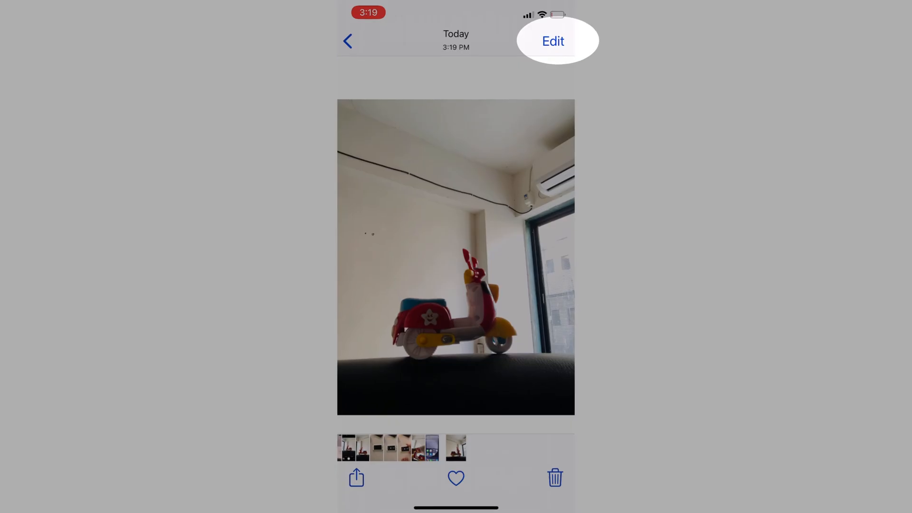
Step: Edit the scooter photo and switch to the crop and rotate tools
{"action": "left_click", "coordinate": [553, 41]}
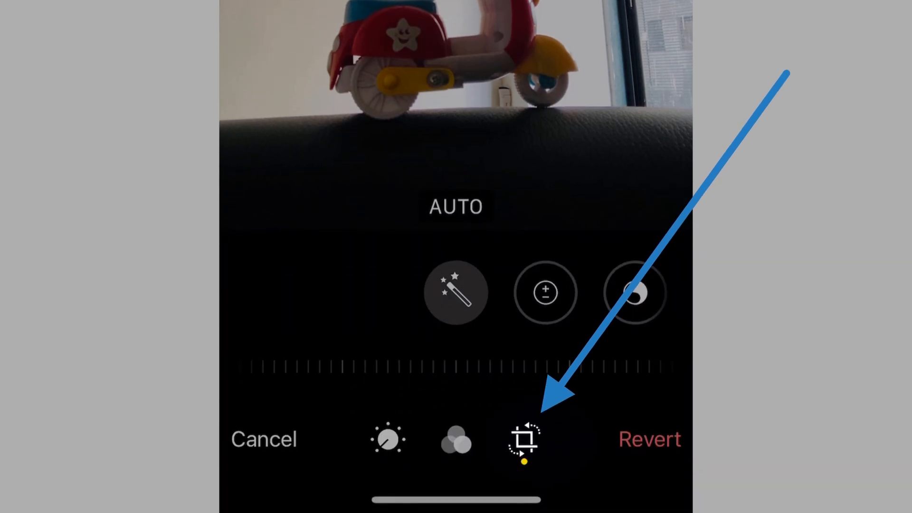
{"action": "left_click", "coordinate": [523, 439]}
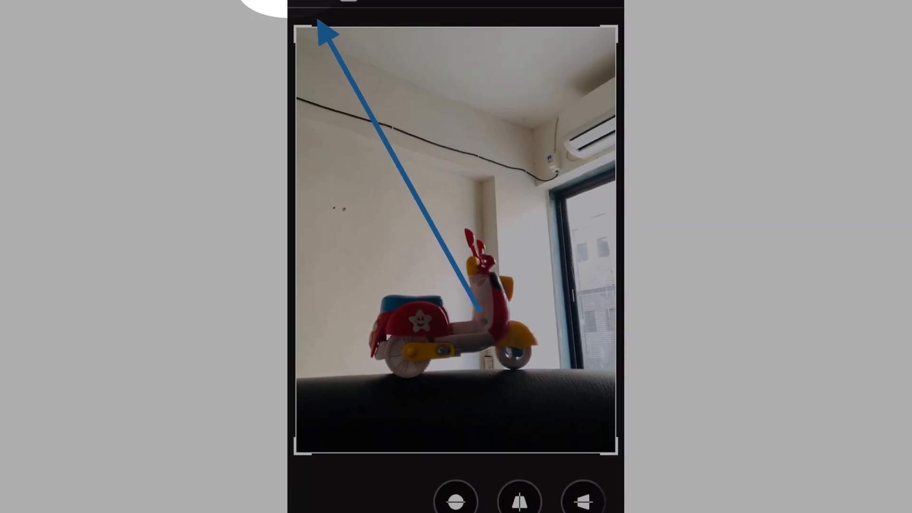